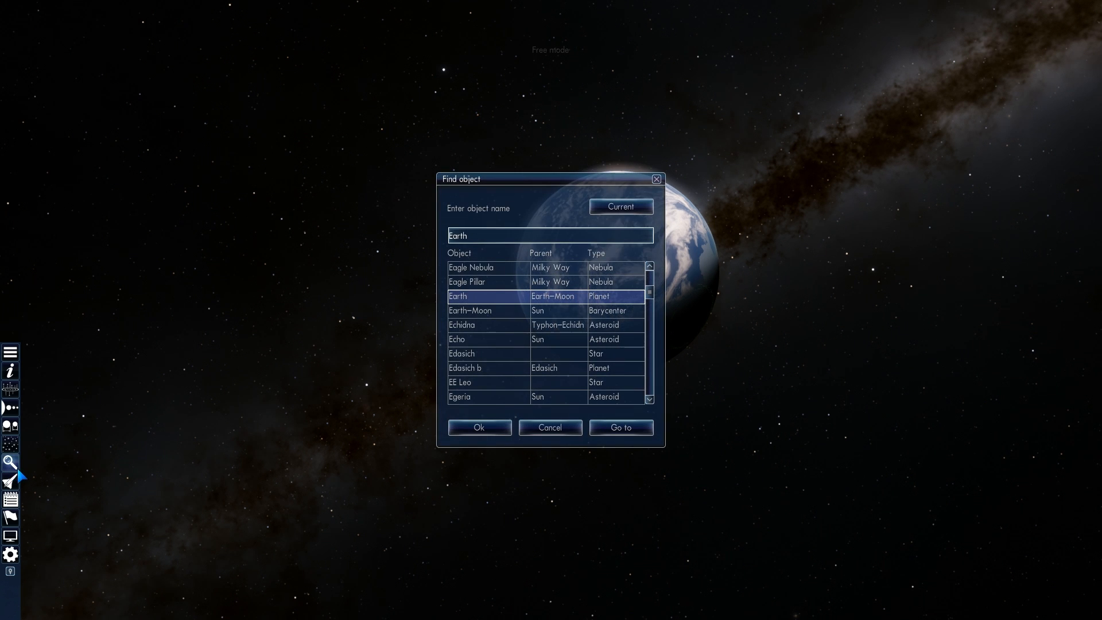
Step: Search for '47' and pick the 47 Tuc globular cluster from the results
text(47P Ashbrook-Jackson)
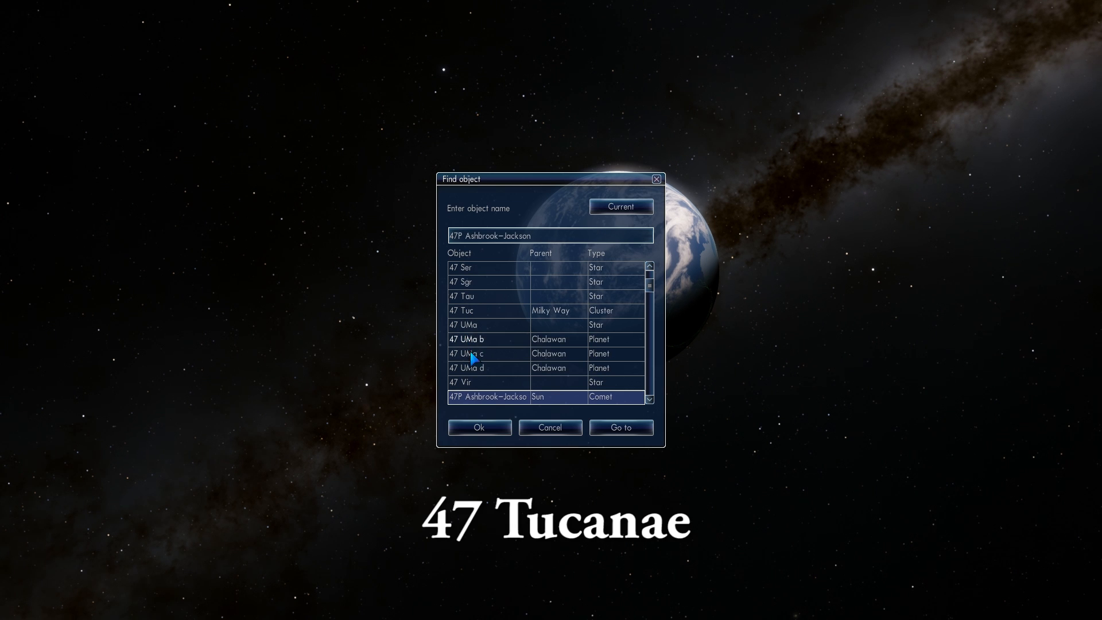
click(485, 311)
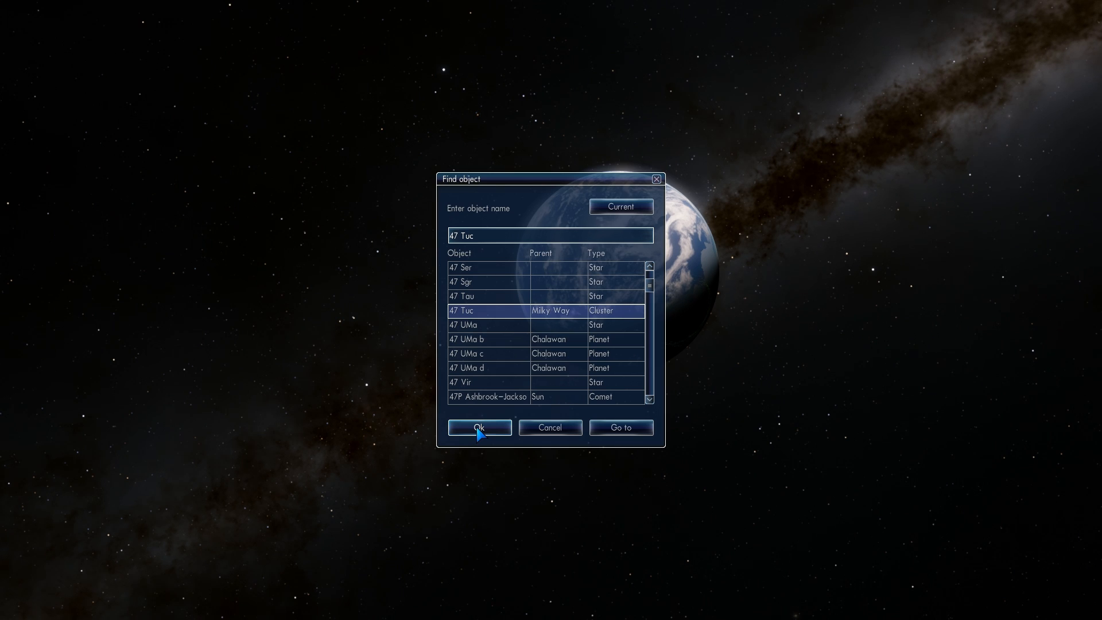
Step: Select 47 Tucanae and fly in until the camera is about 626 ly away
click(480, 428)
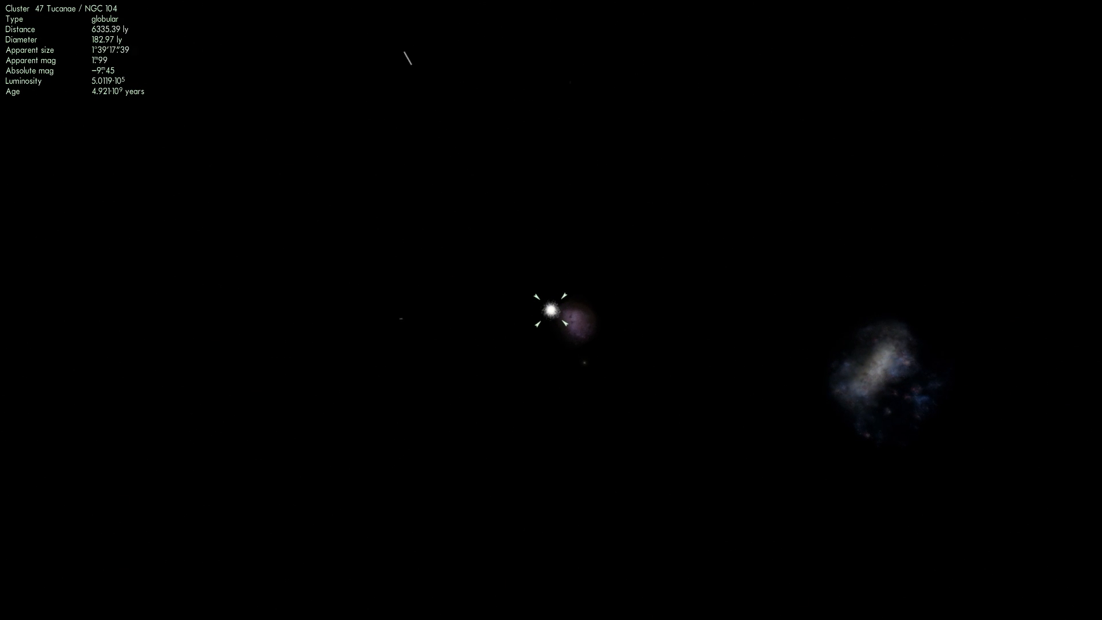
scroll(up, 3)
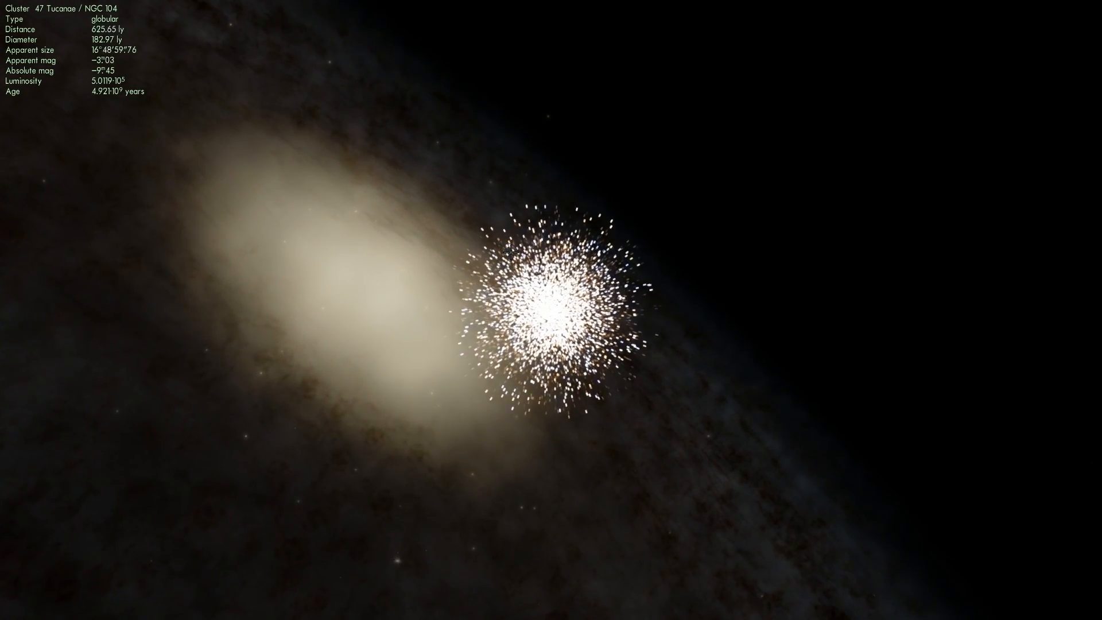
Step: Fly deeper into 47 Tucanae to about 35 ly, with its stars filling the sky
scroll(up, 3)
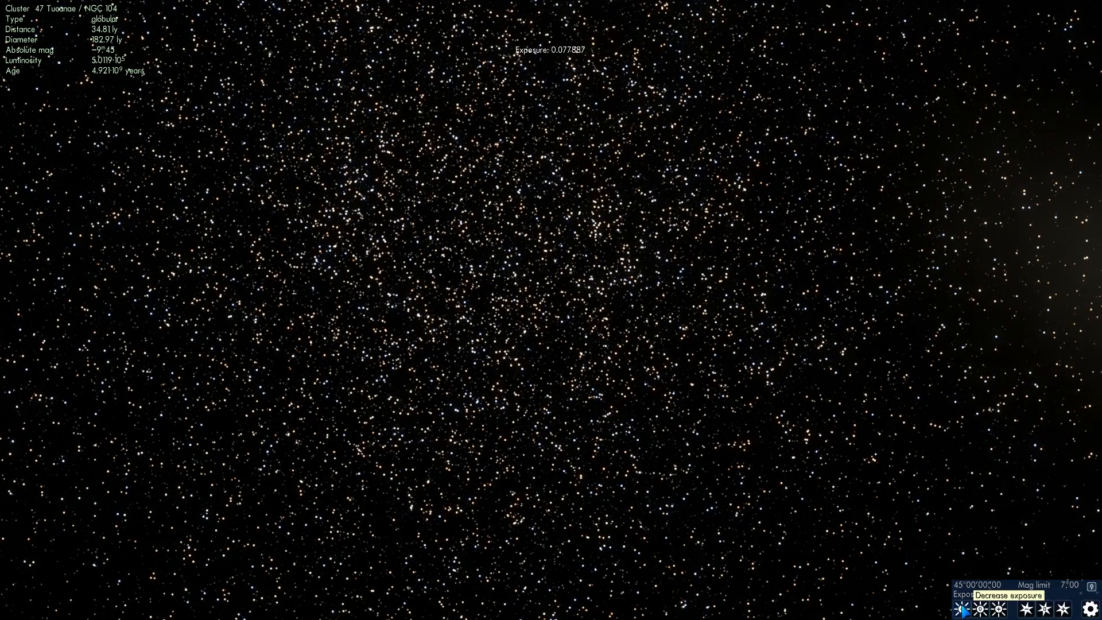
click(963, 610)
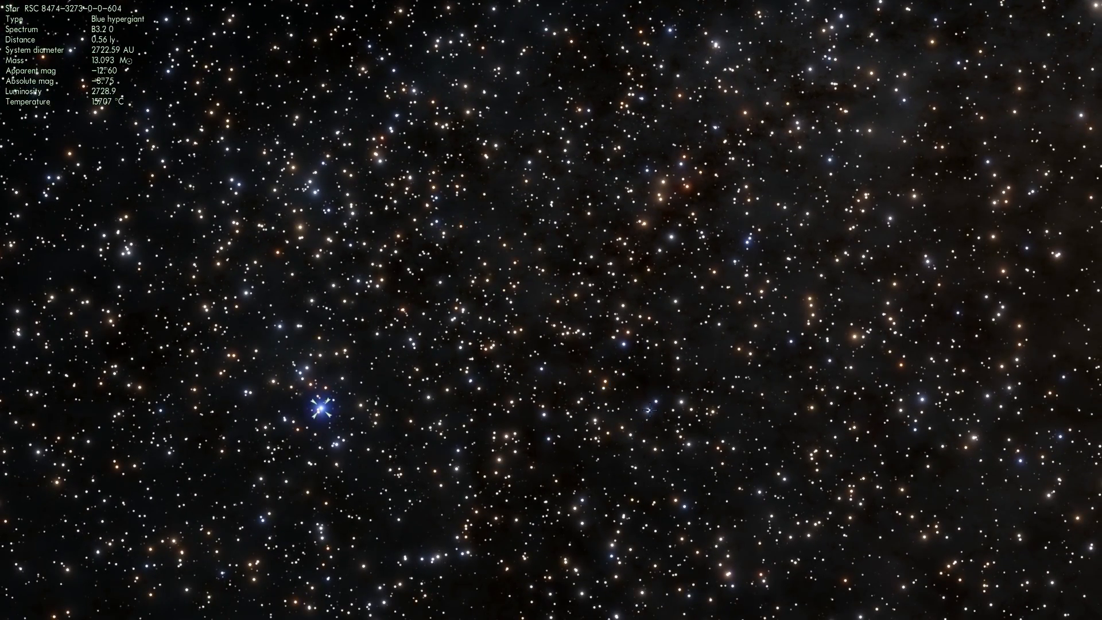
click(654, 408)
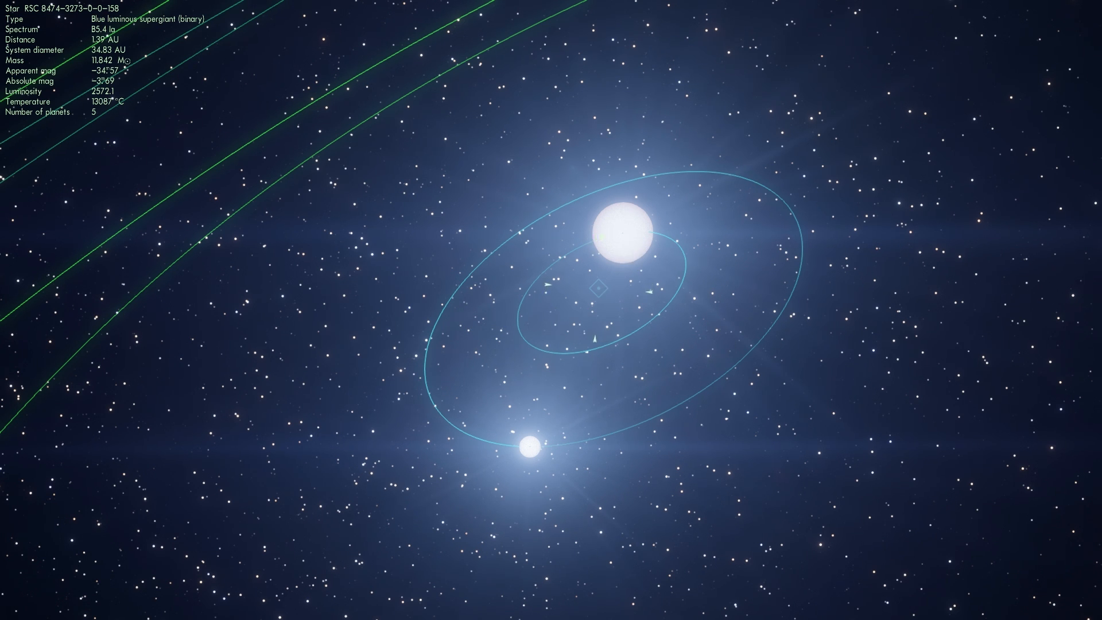
click(528, 460)
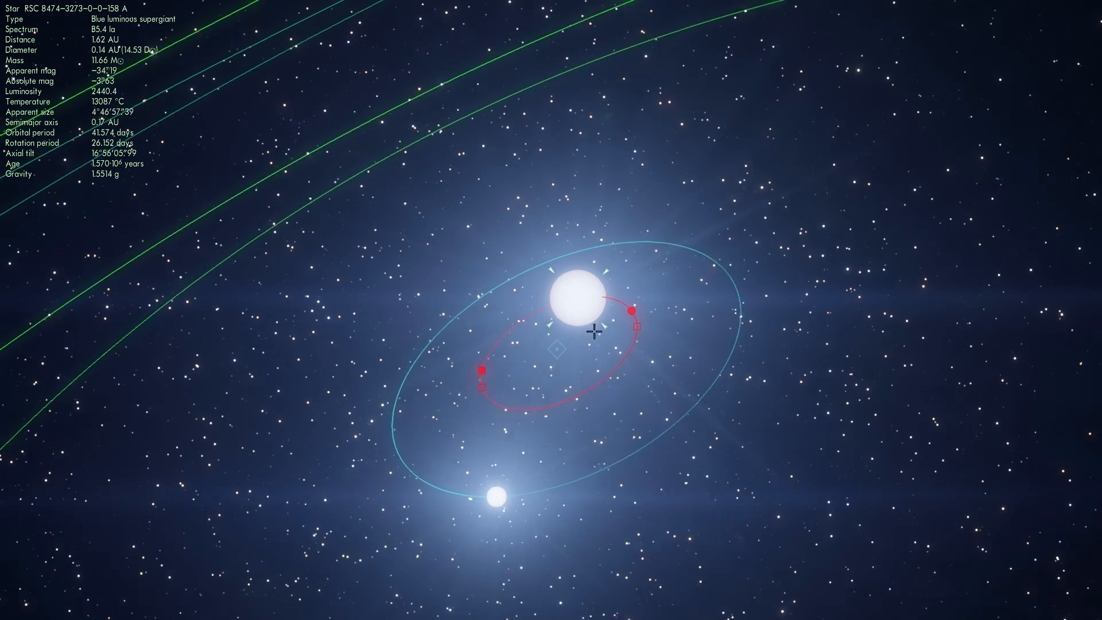
scroll(down, 3)
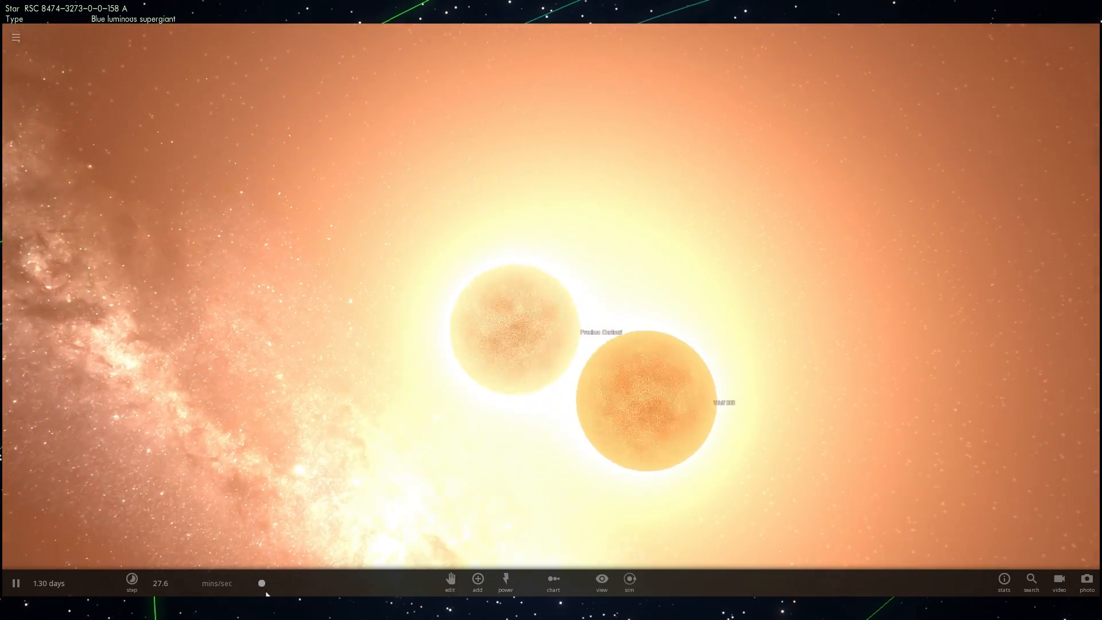
click(513, 331)
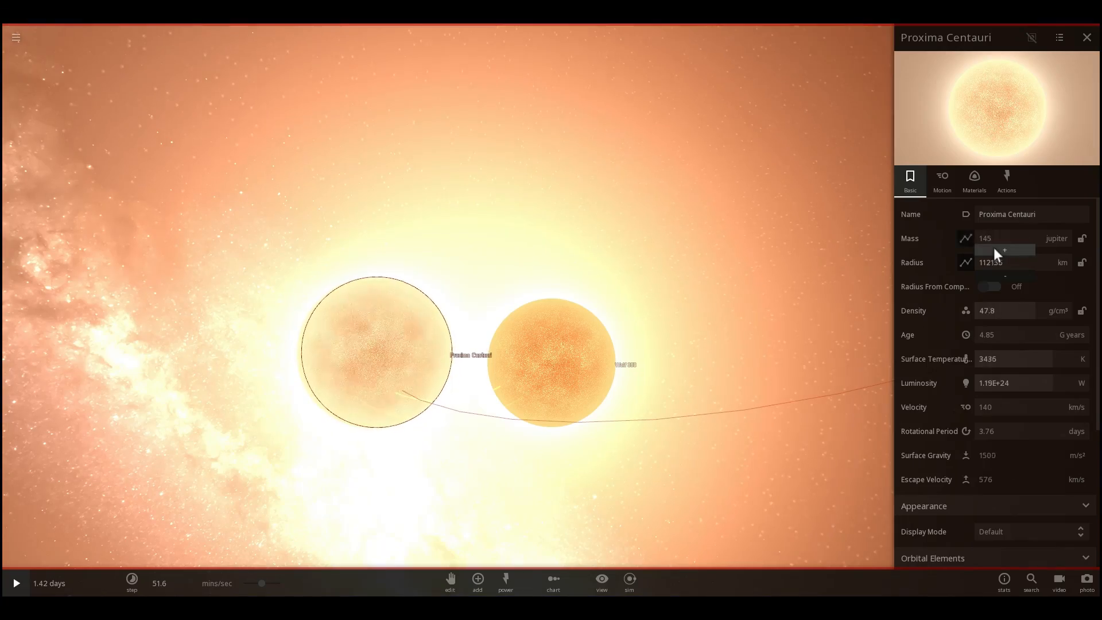
click(16, 584)
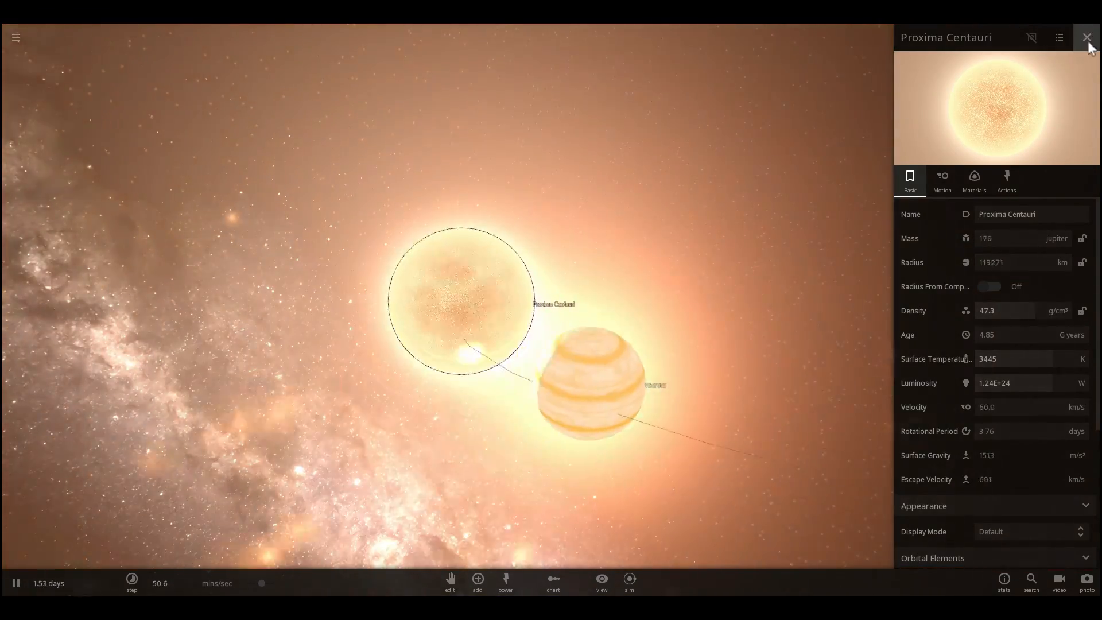
click(1087, 37)
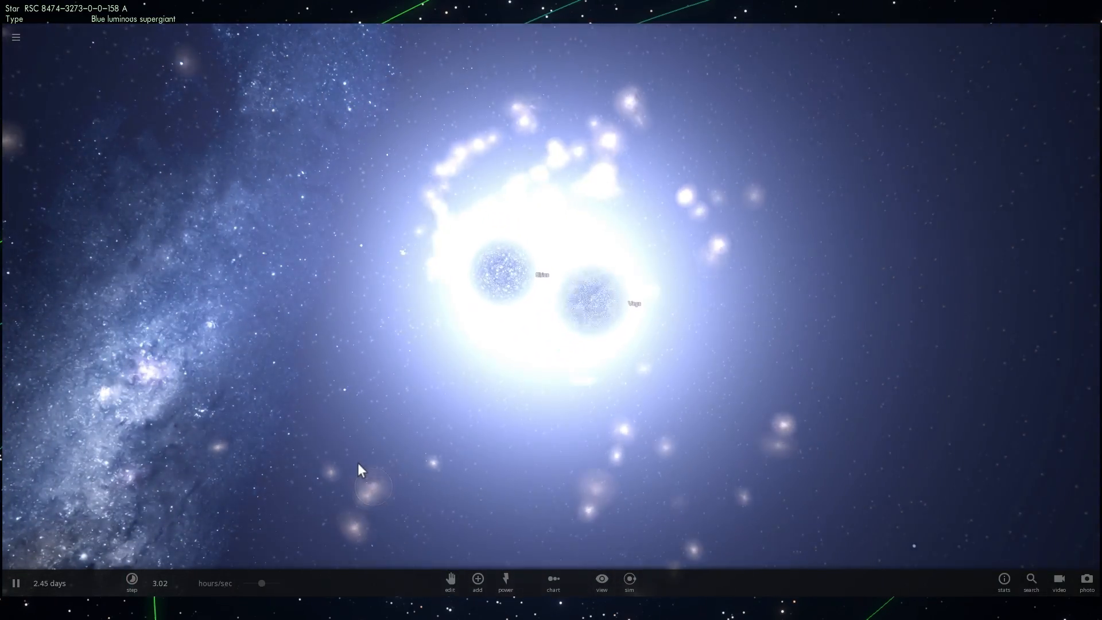
click(499, 274)
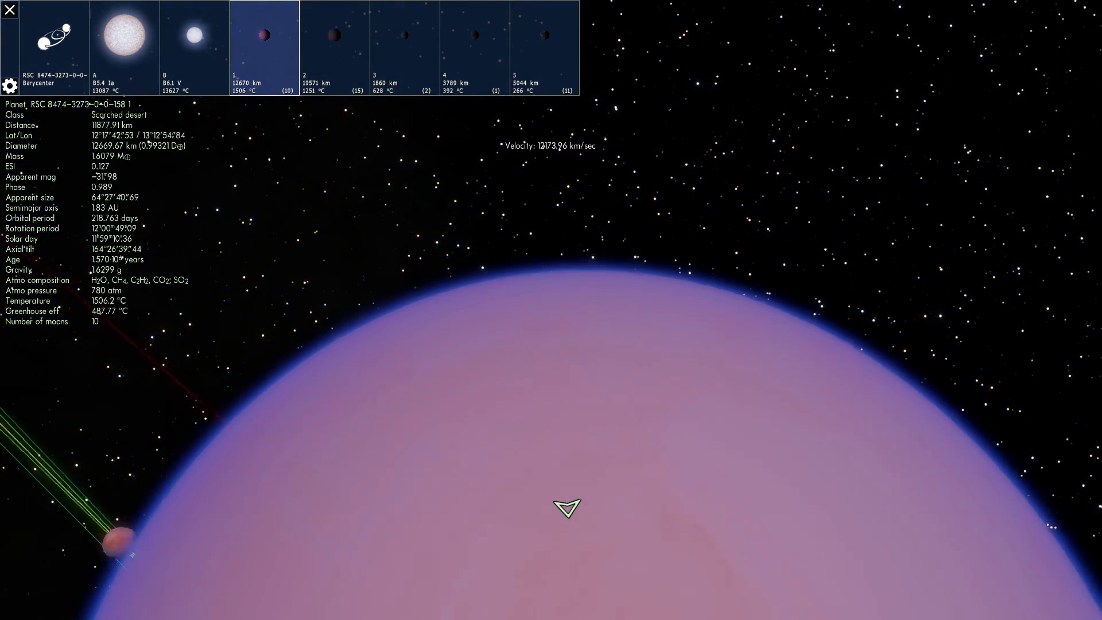
Step: Zoom out from planet 1 to about 126,000 km, showing its moon's orbit
scroll(down, 3)
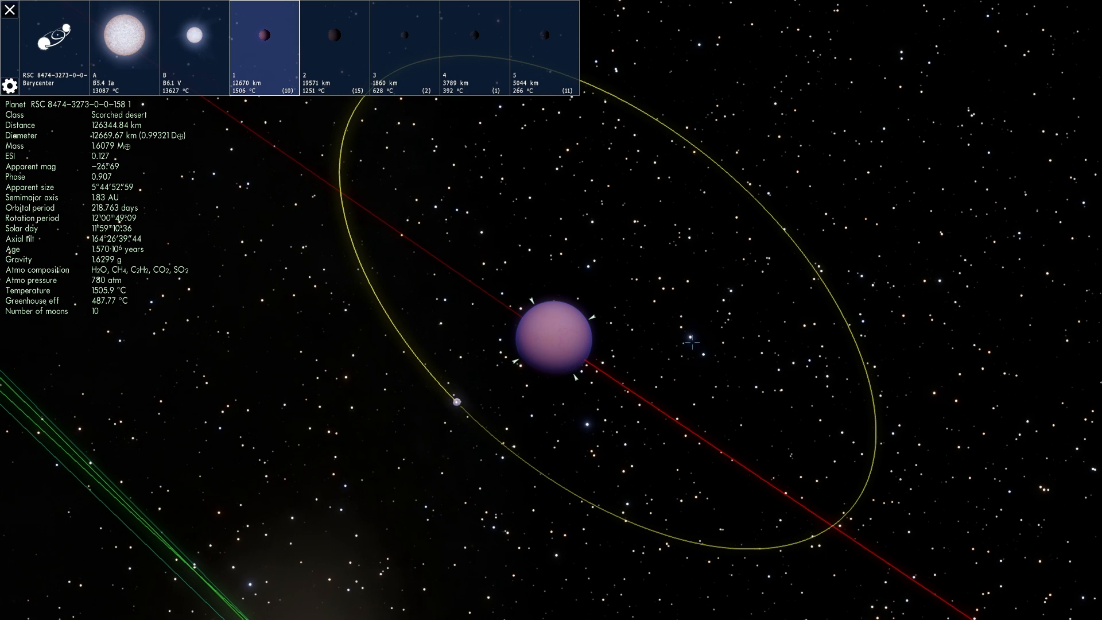
Step: Select the small moon, then the system barycenter, viewed from 10 AU
click(680, 324)
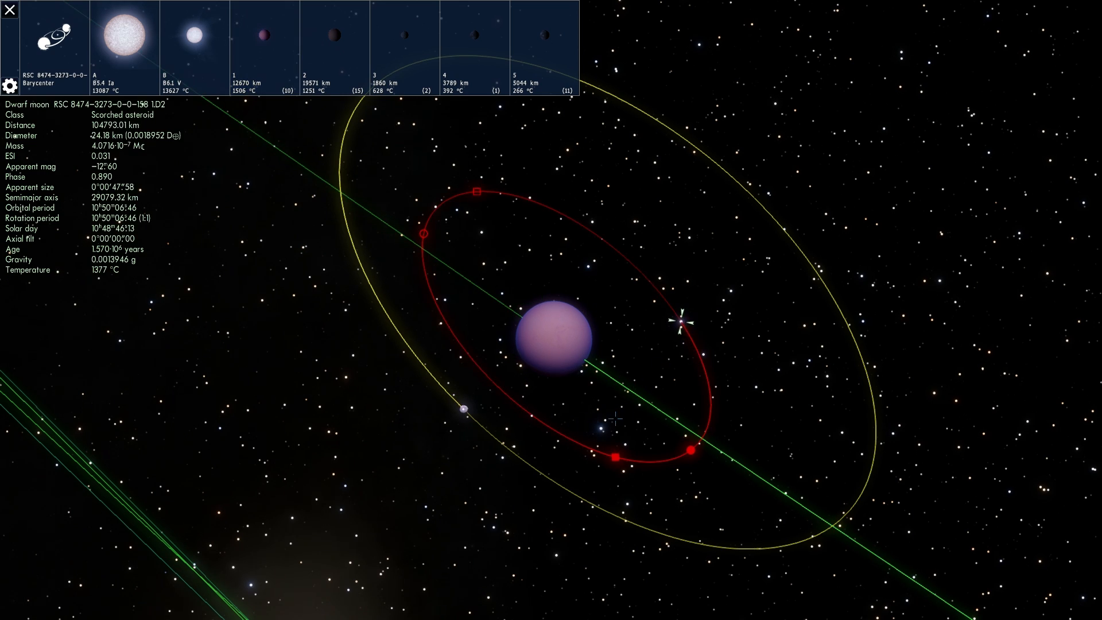
click(601, 436)
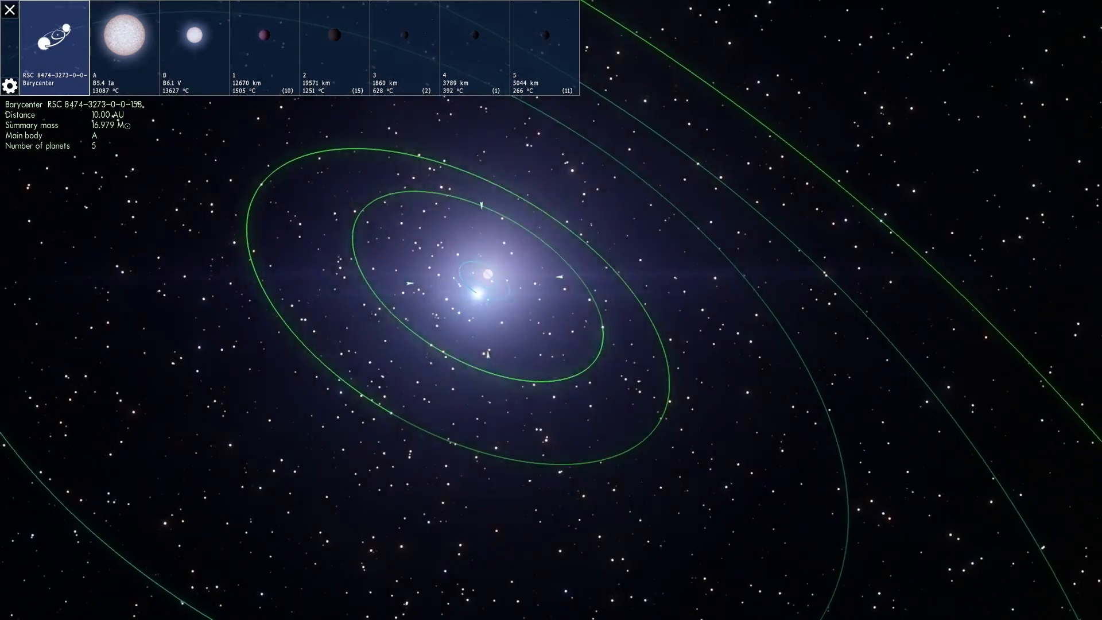
scroll(down, 3)
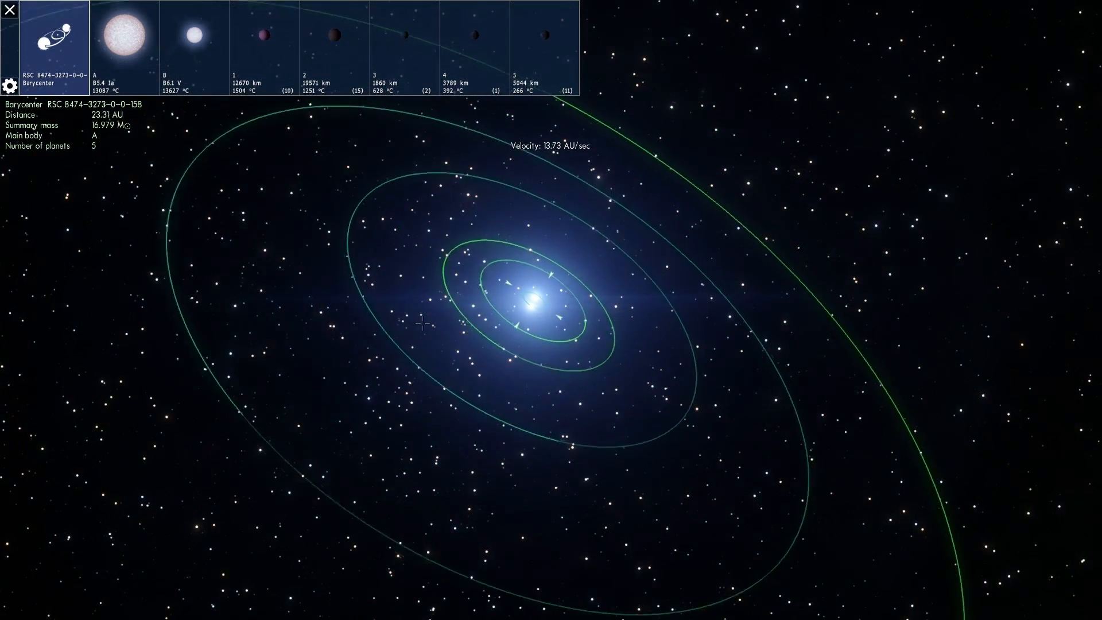
scroll(down, 3)
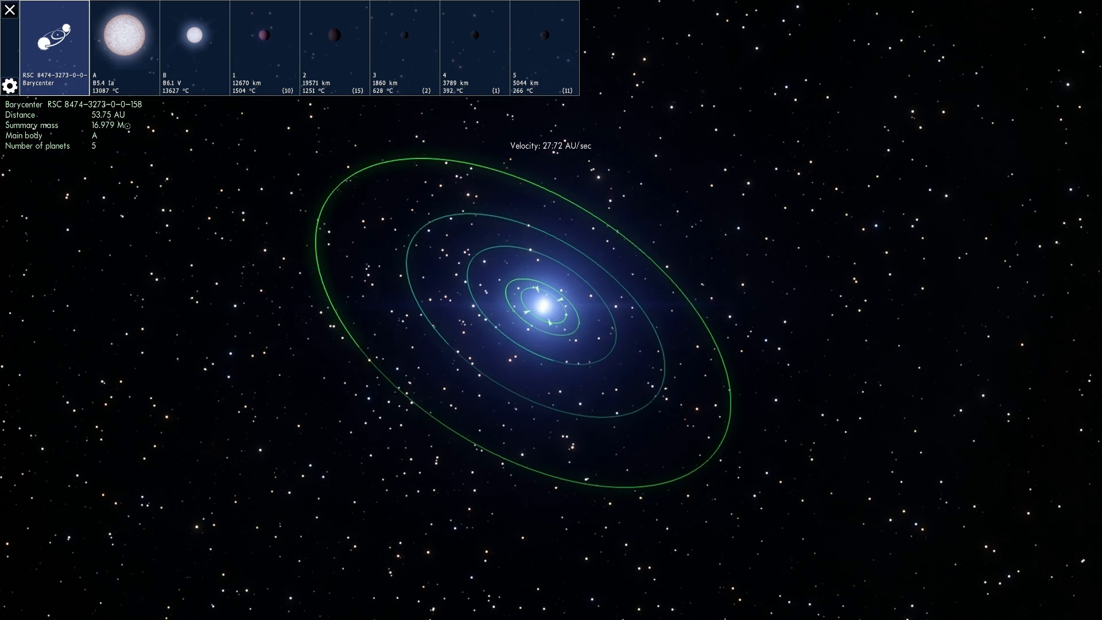
scroll(down, 3)
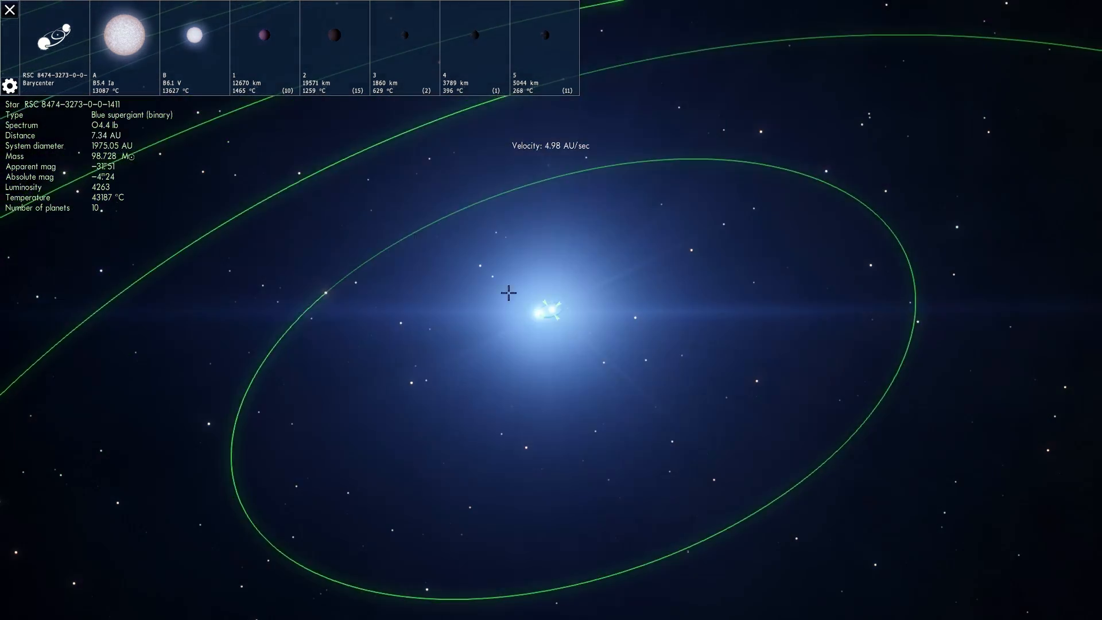
click(263, 34)
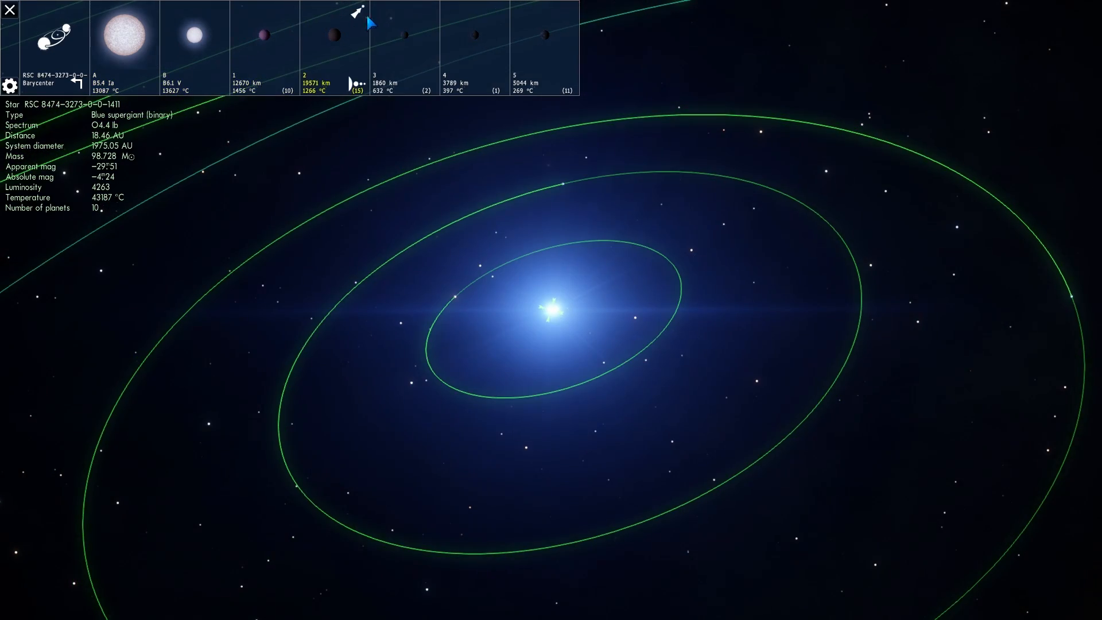
click(545, 32)
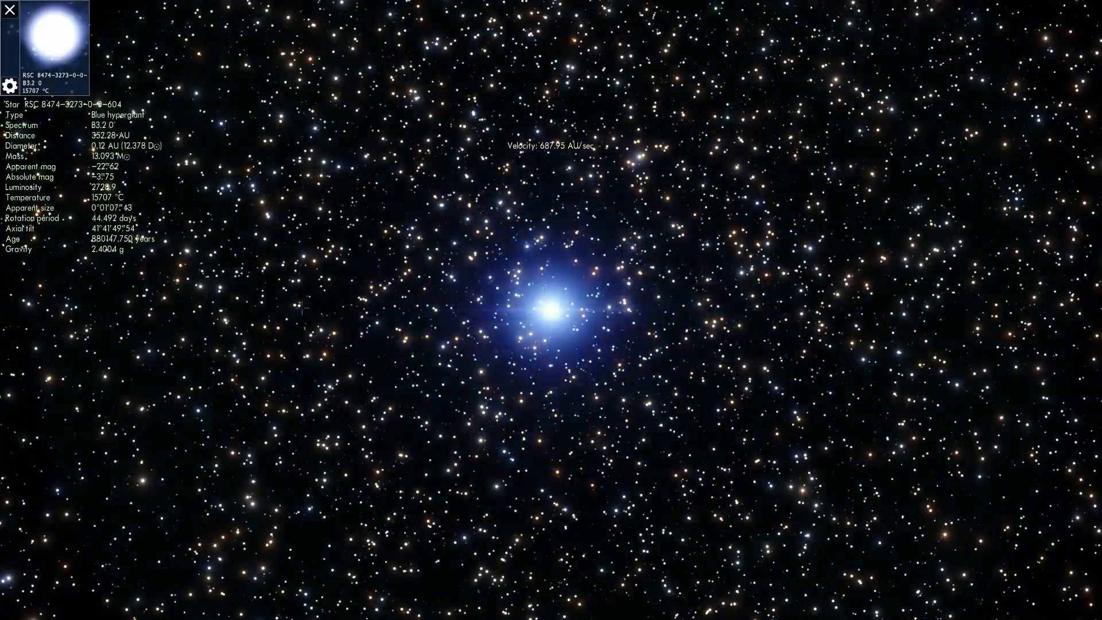
Step: Zoom out to about 20.40 kly until globular cluster M 62 / NGC 6266 is a compact ball
scroll(down, 3)
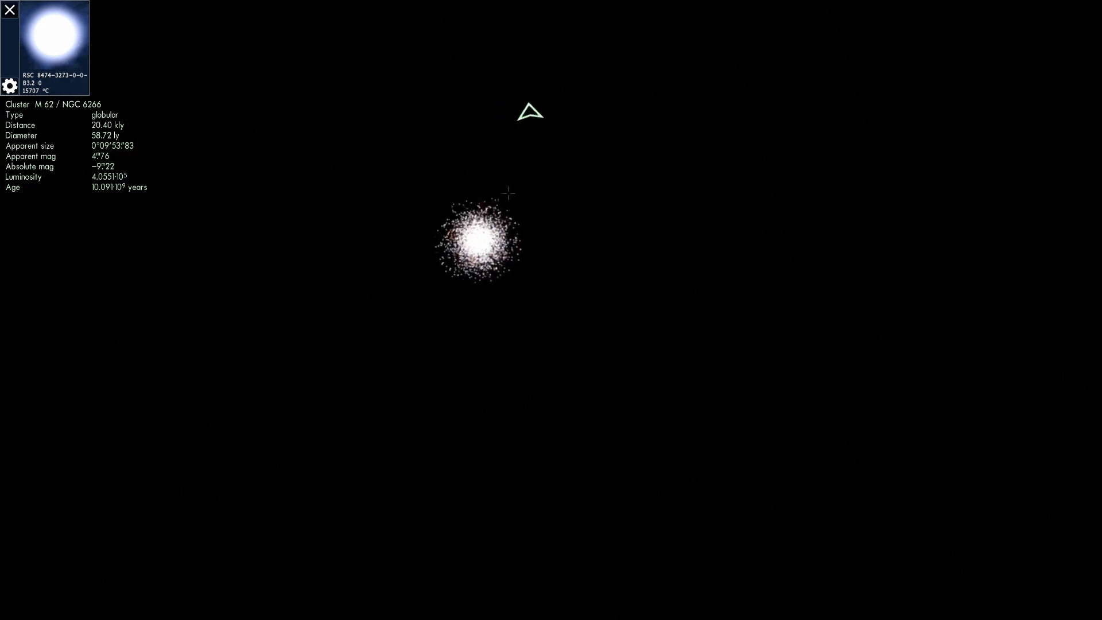
click(483, 243)
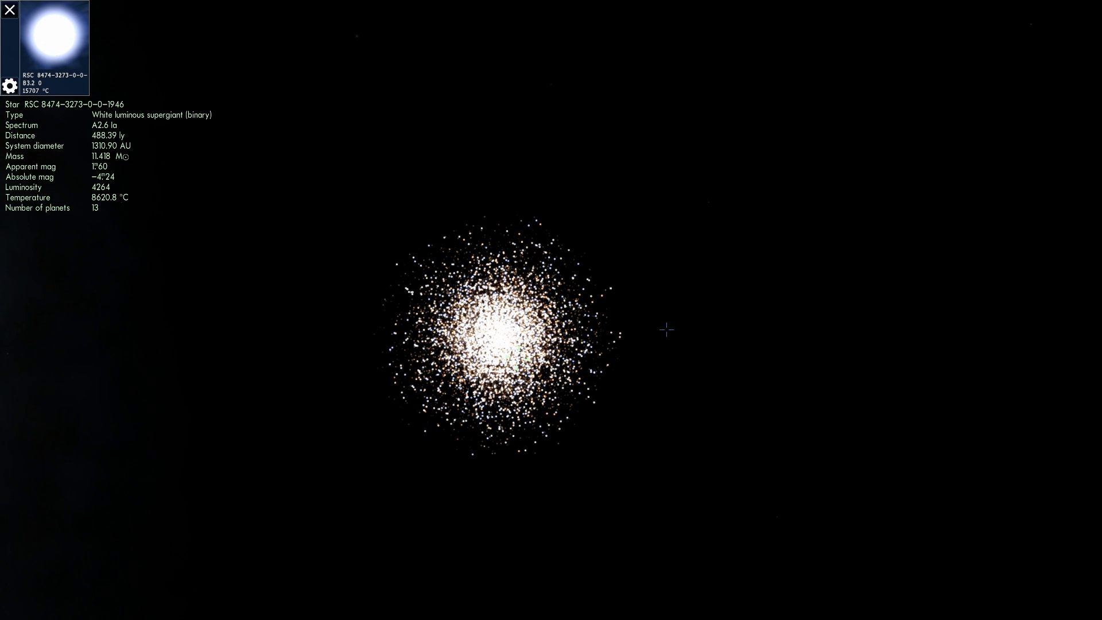
mouse_move(685, 340)
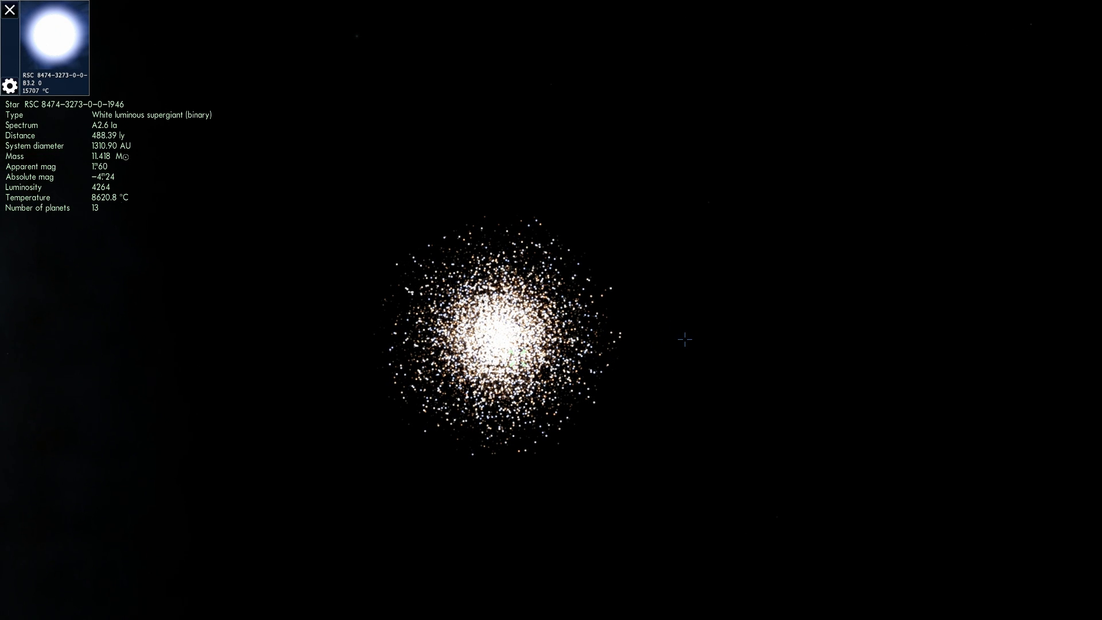